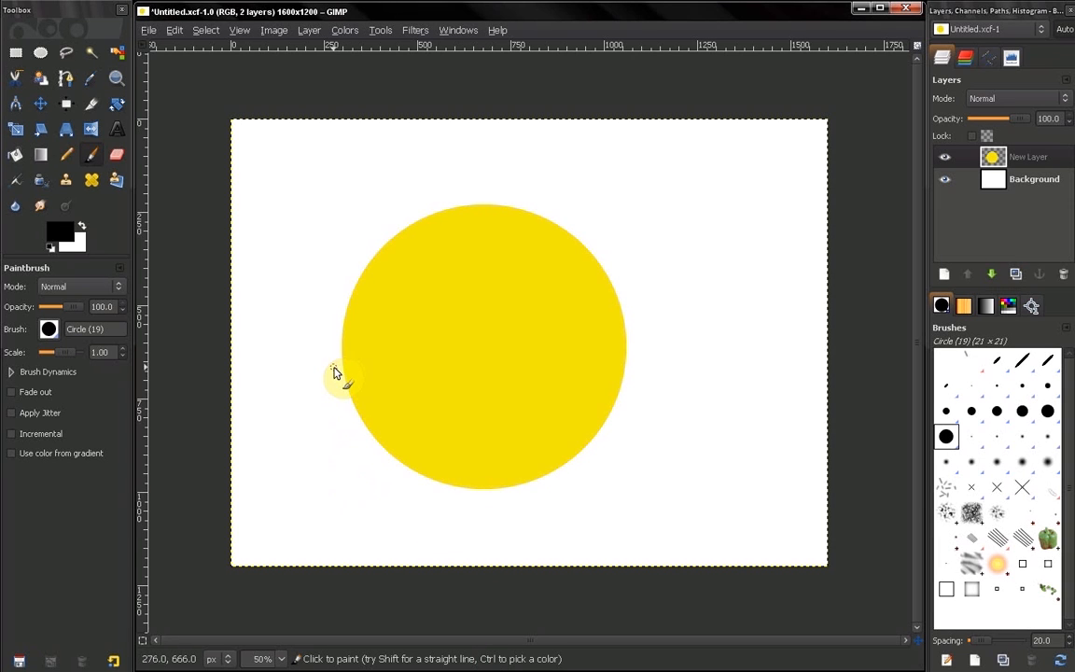
mouse_move(329, 372)
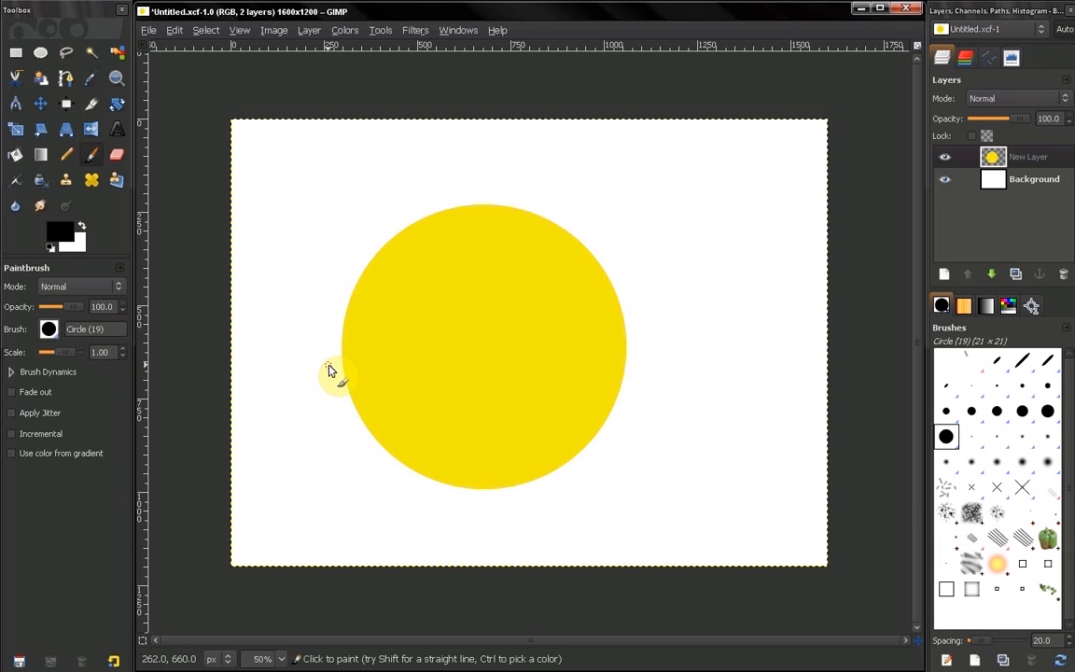
- Open Preferences from the Edit menu, landing on the Environment page
click(173, 30)
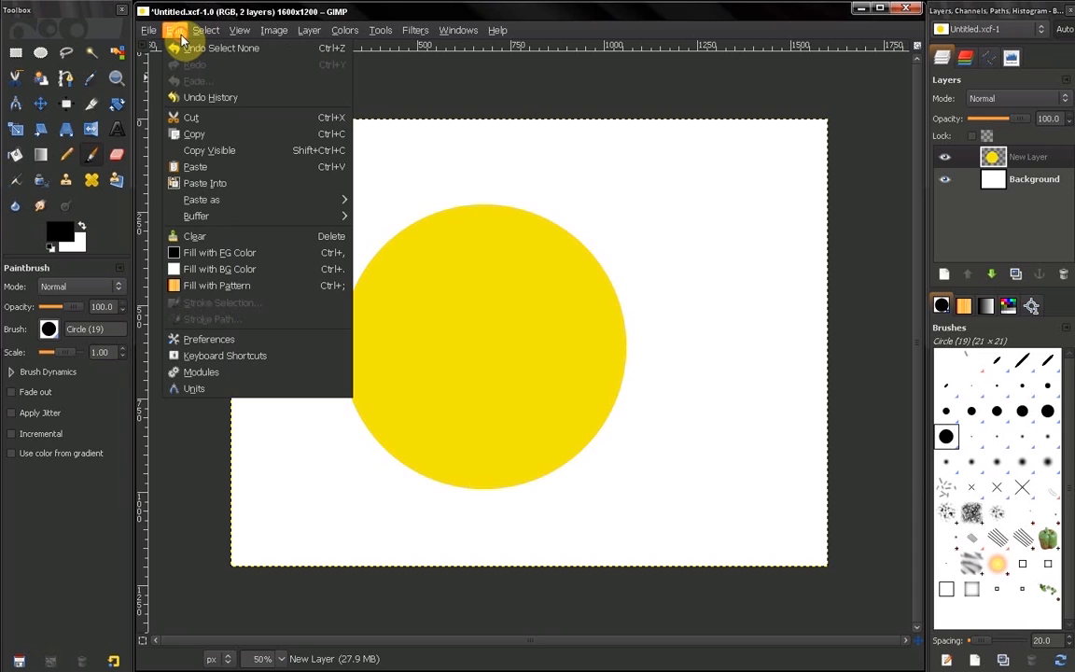
click(224, 346)
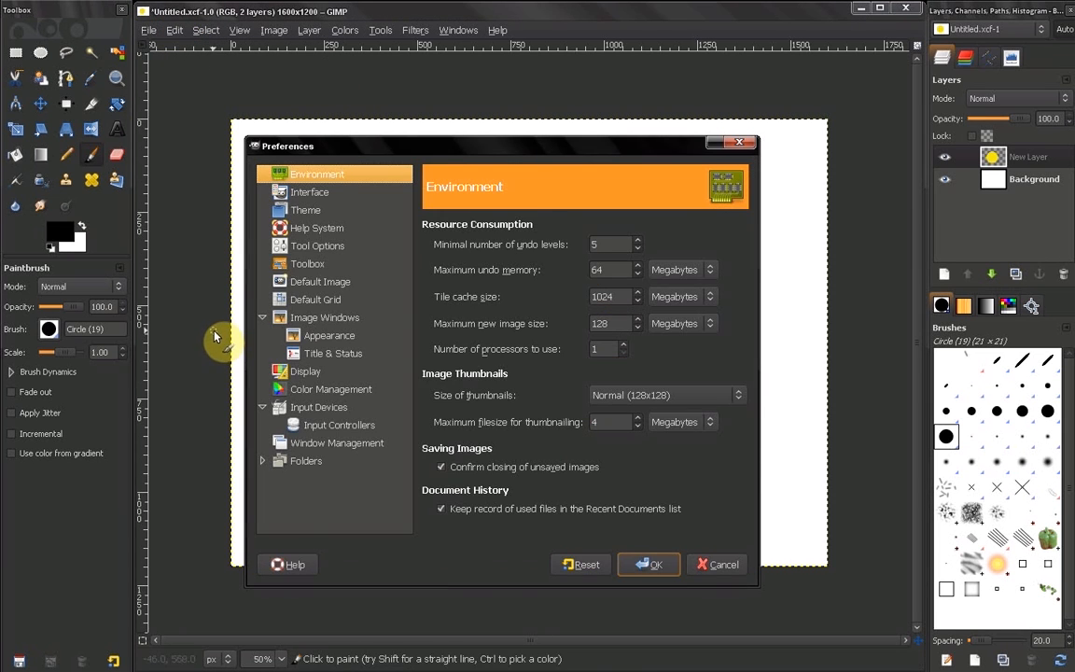
- On the Toolbox page, toggle 'Show foreground & background color', leaving it shown
click(308, 263)
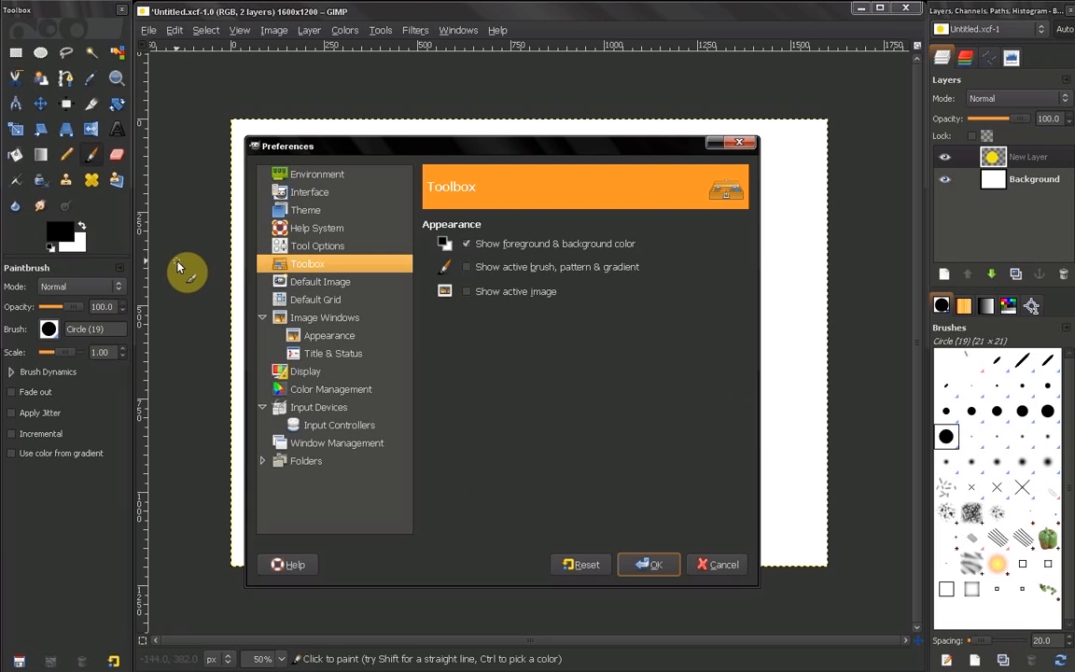
mouse_move(192, 254)
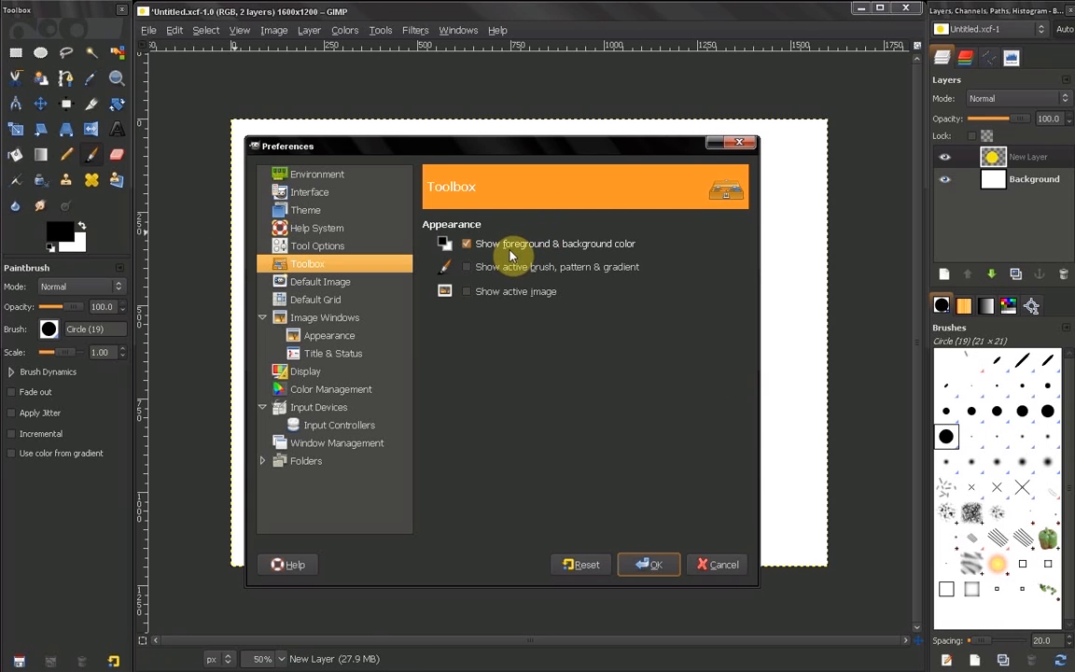
mouse_move(630, 270)
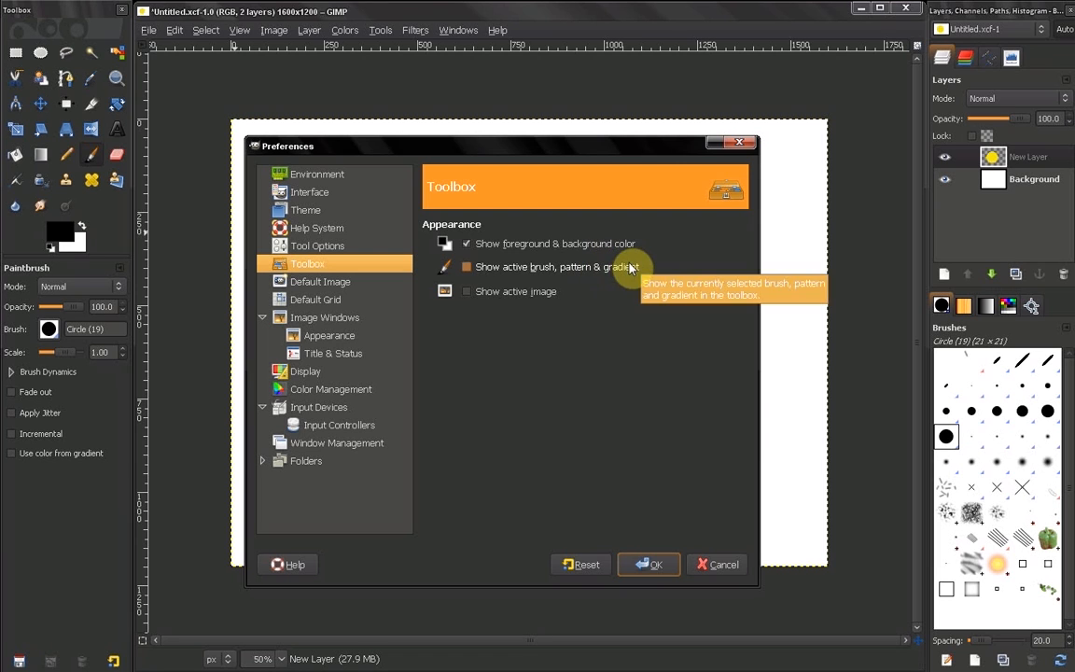
mouse_move(98, 182)
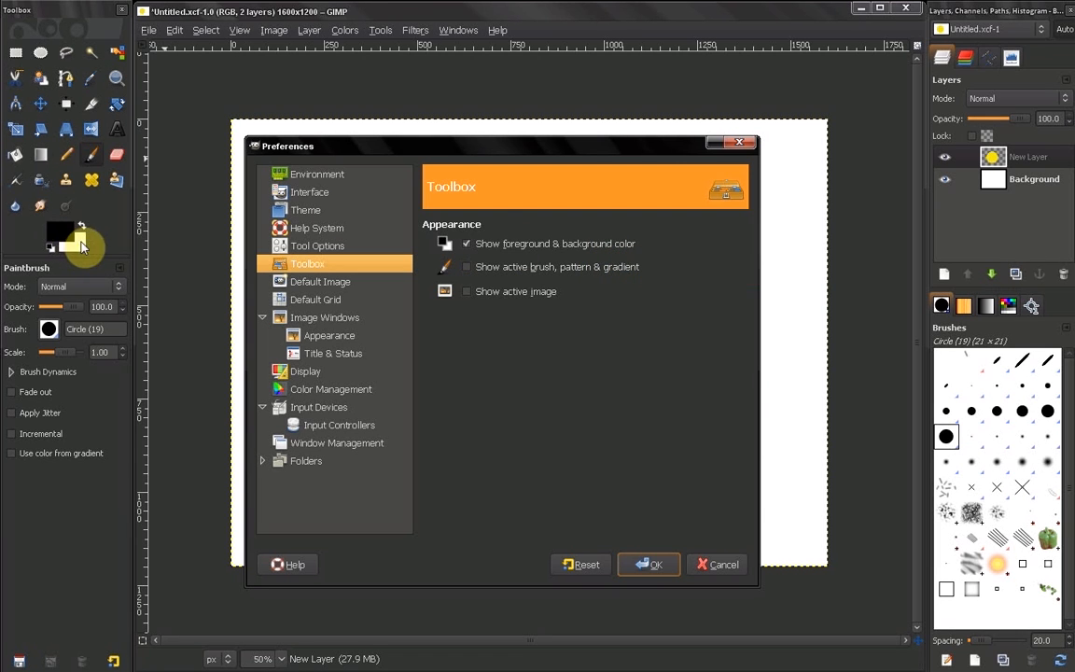
mouse_move(65, 228)
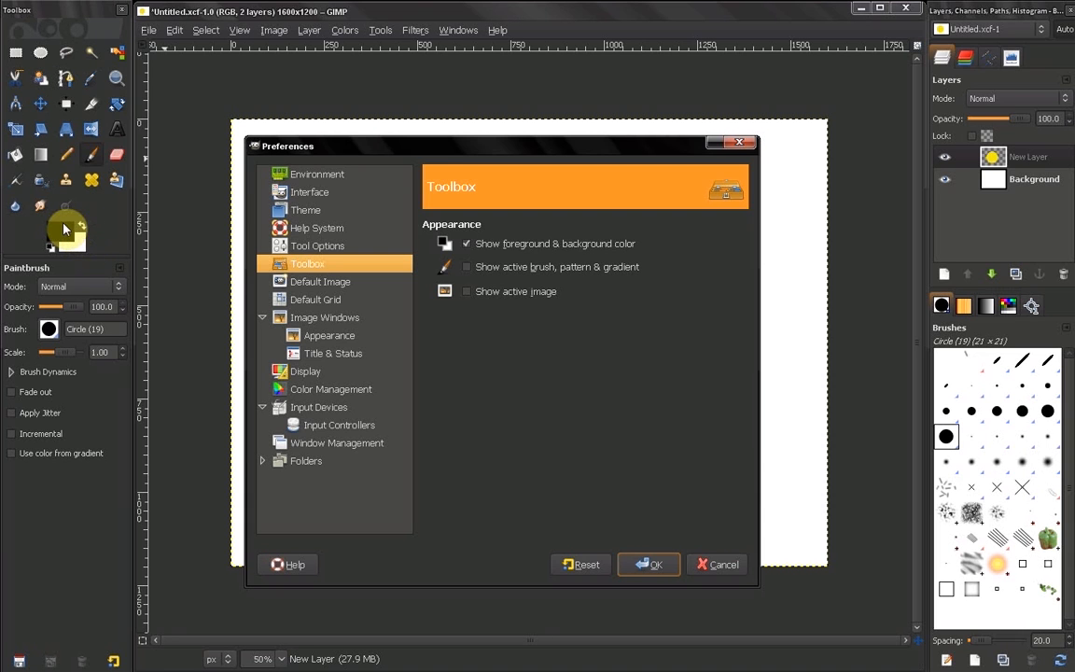
mouse_move(67, 236)
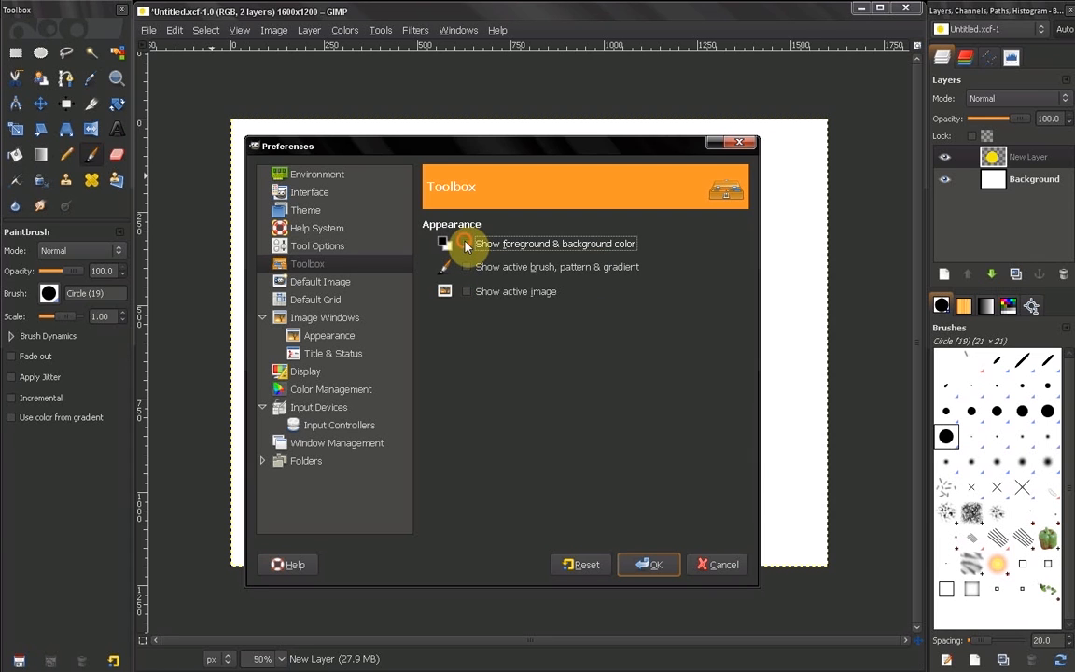
click(442, 244)
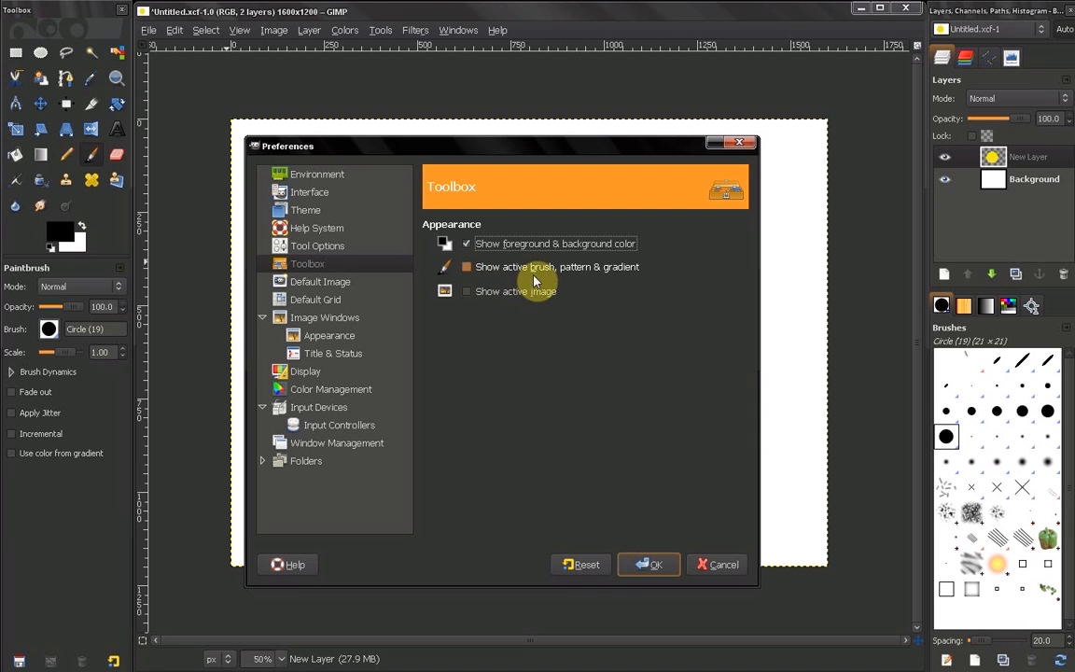
mouse_move(614, 286)
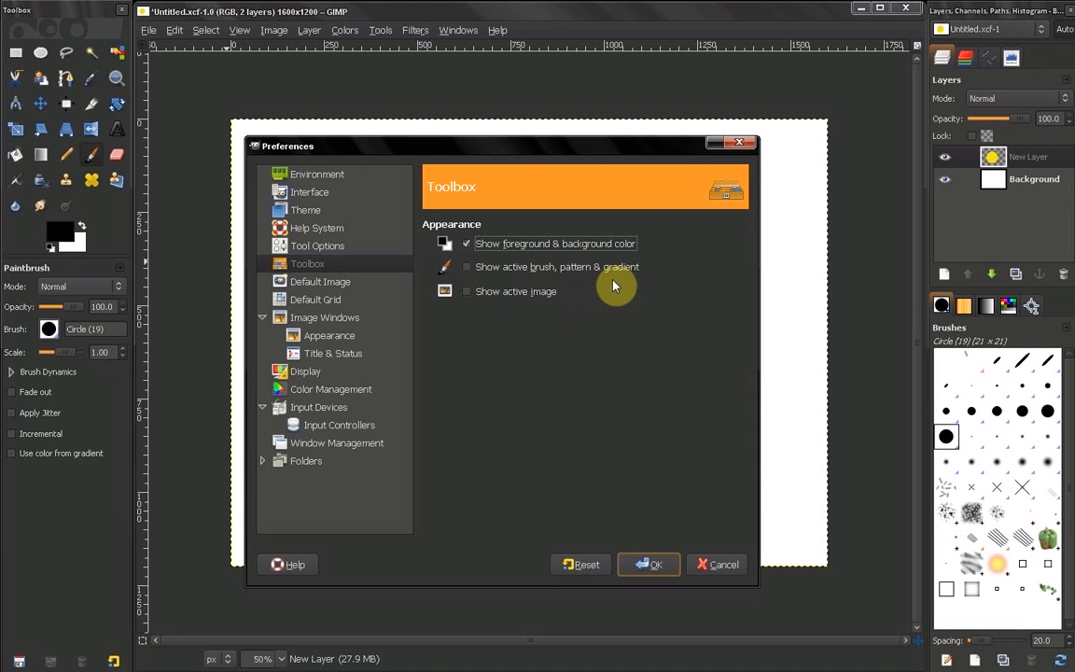
- Check, then uncheck, 'Show active brush, pattern & gradient' after trying Circle Fuzzy (19)
click(466, 267)
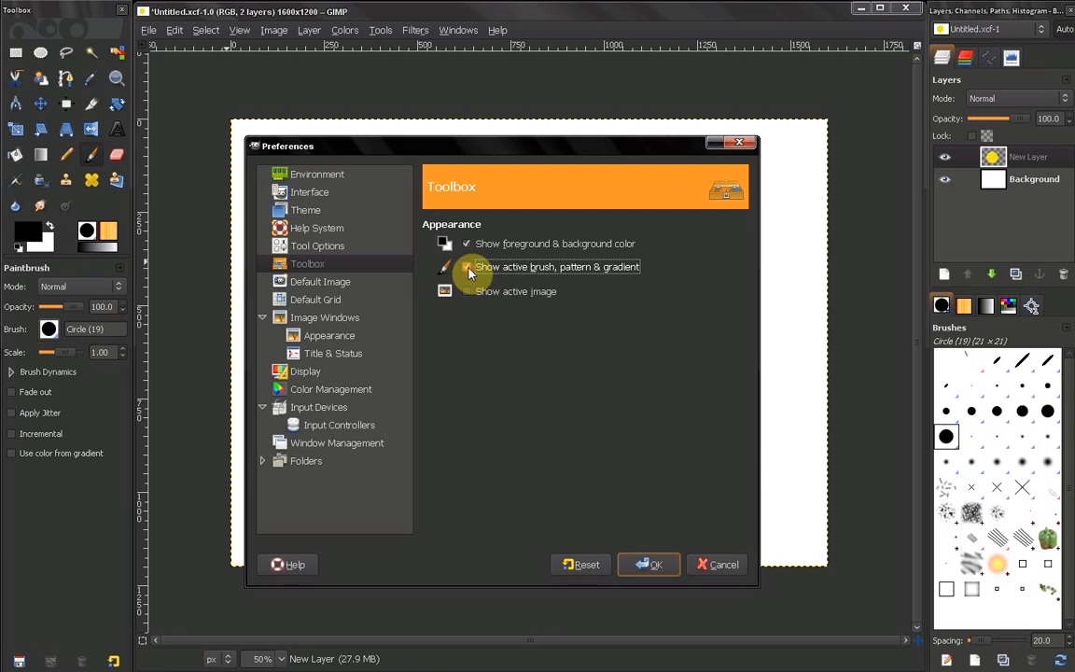
click(466, 267)
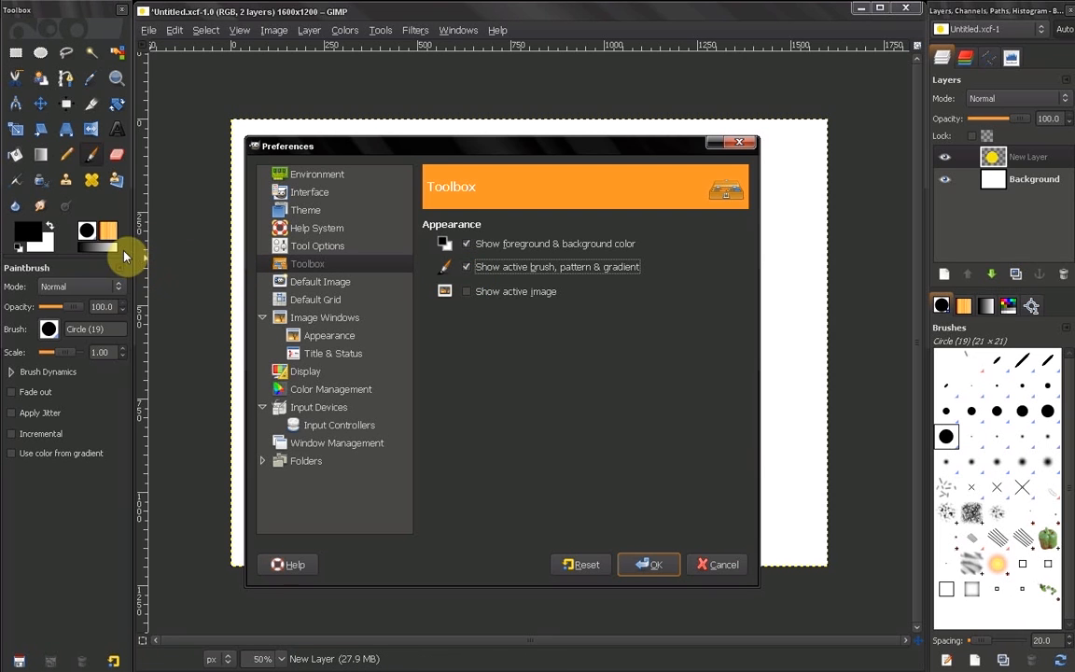
mouse_move(130, 259)
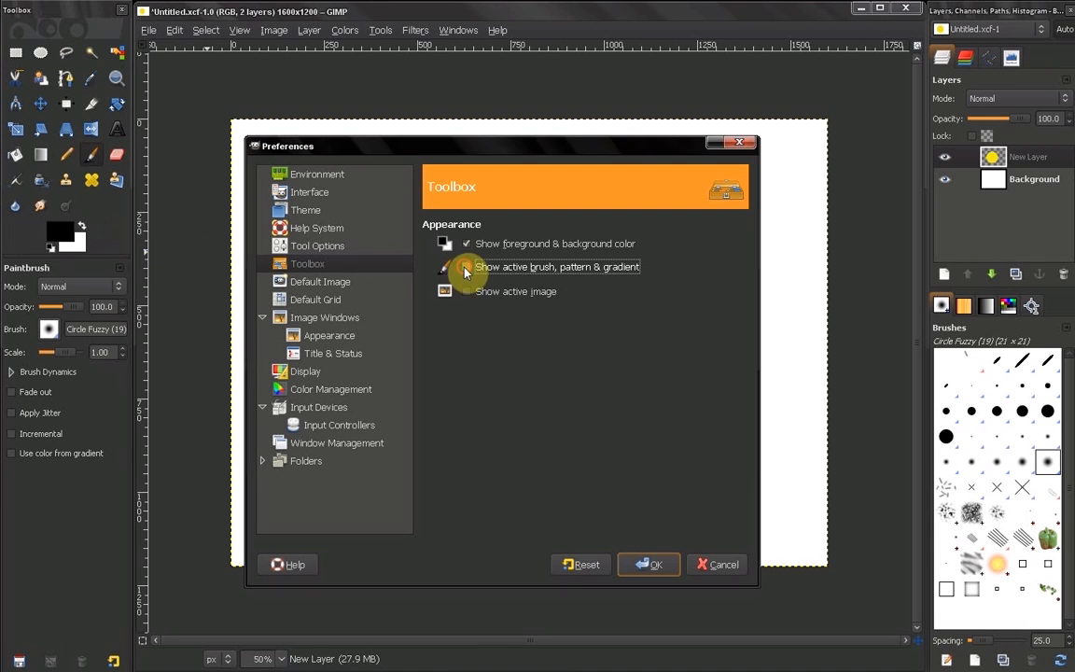
- Enable 'Show active image' on the Toolbox page and confirm Preferences with OK
click(466, 266)
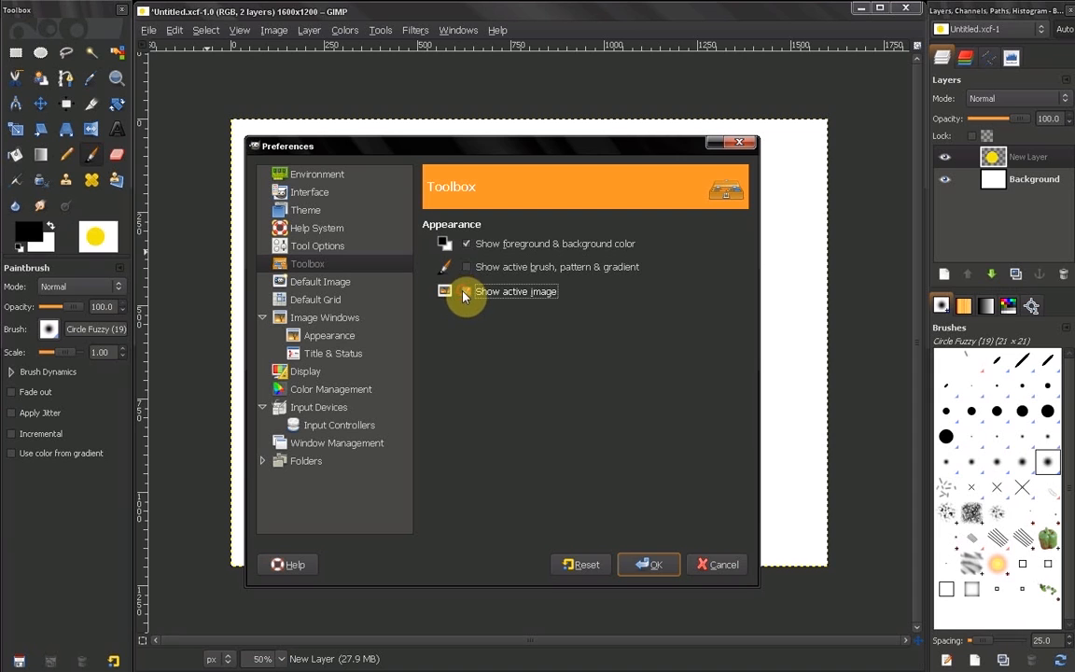
click(466, 291)
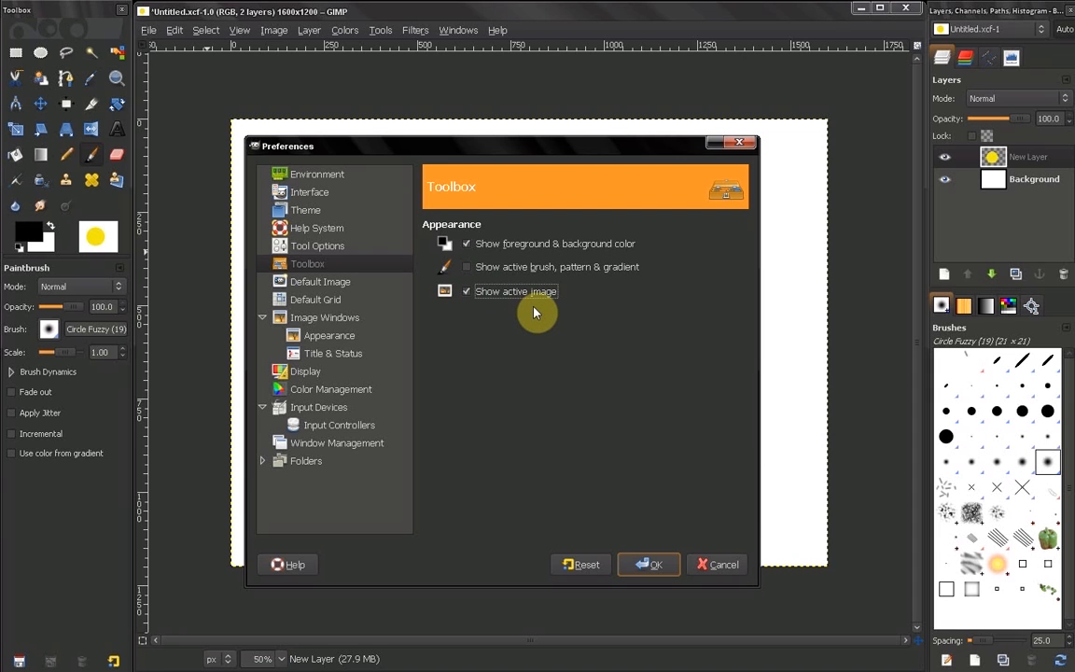
mouse_move(499, 313)
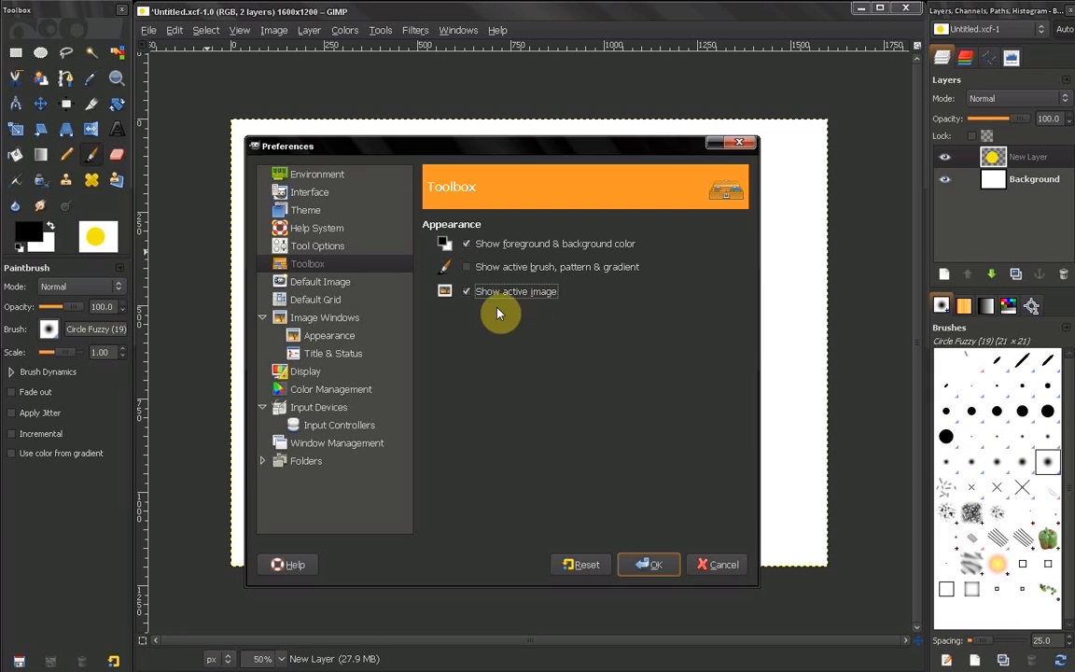
mouse_move(56, 245)
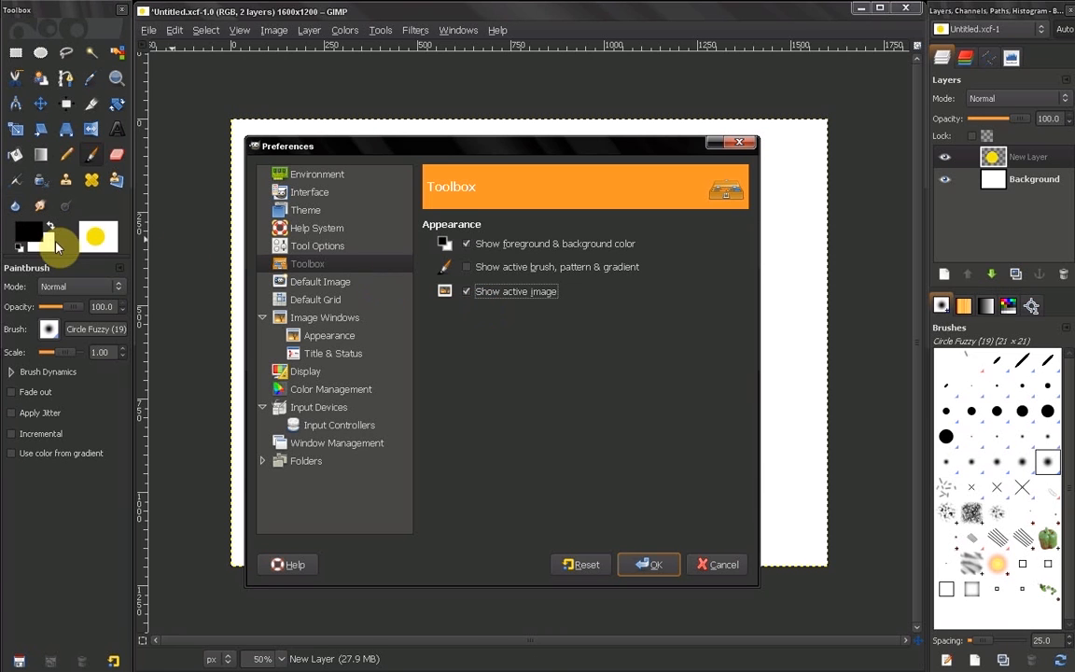
mouse_move(140, 242)
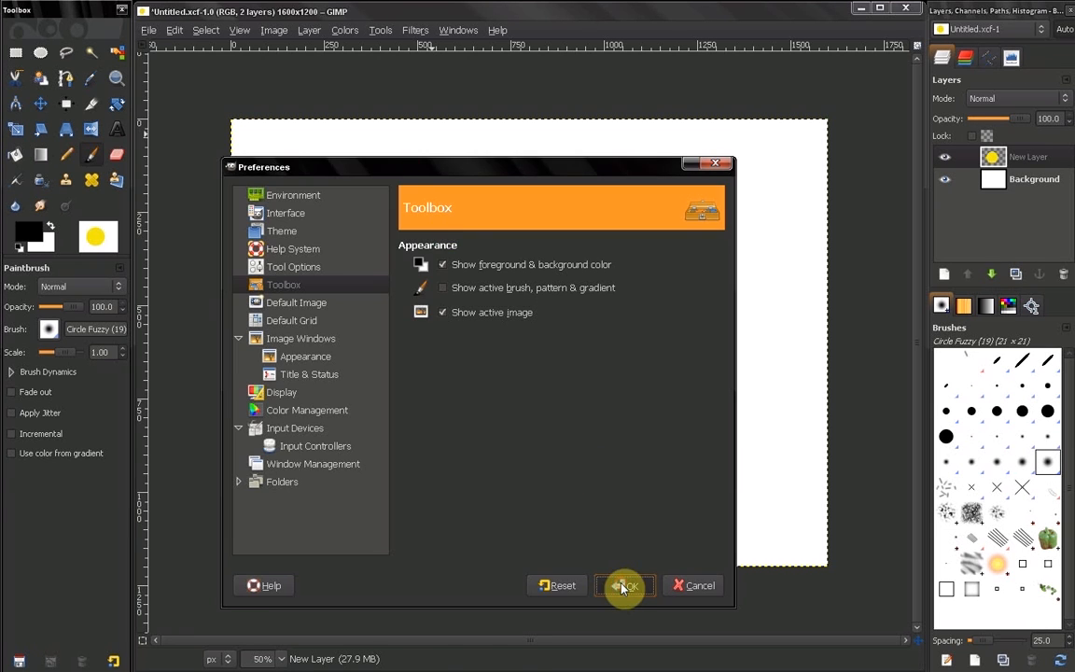
click(625, 585)
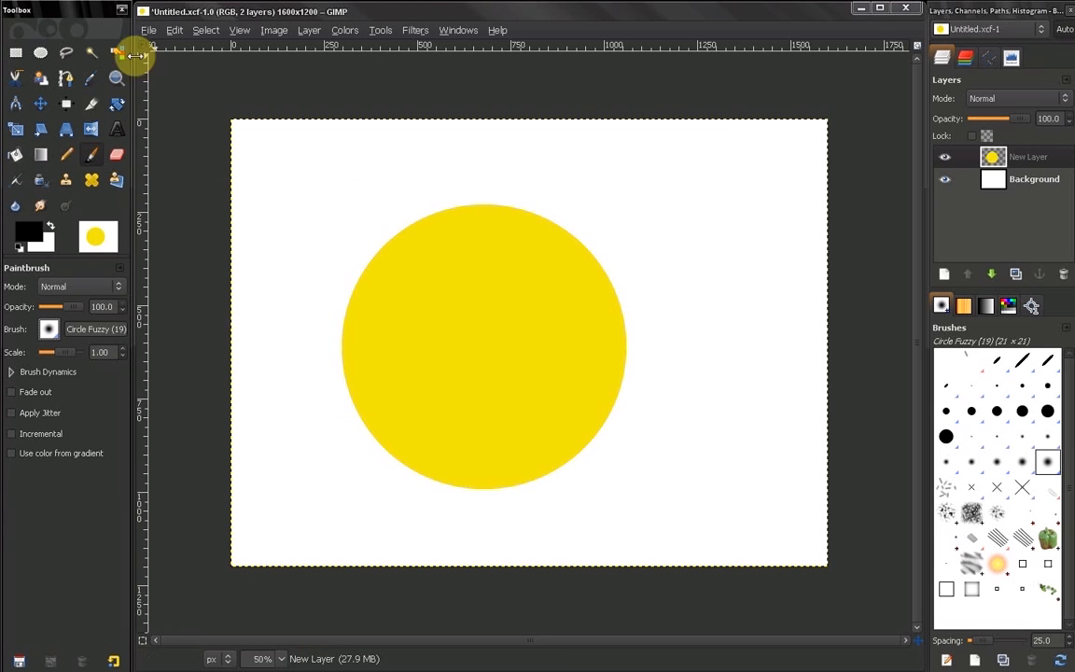
mouse_move(308, 212)
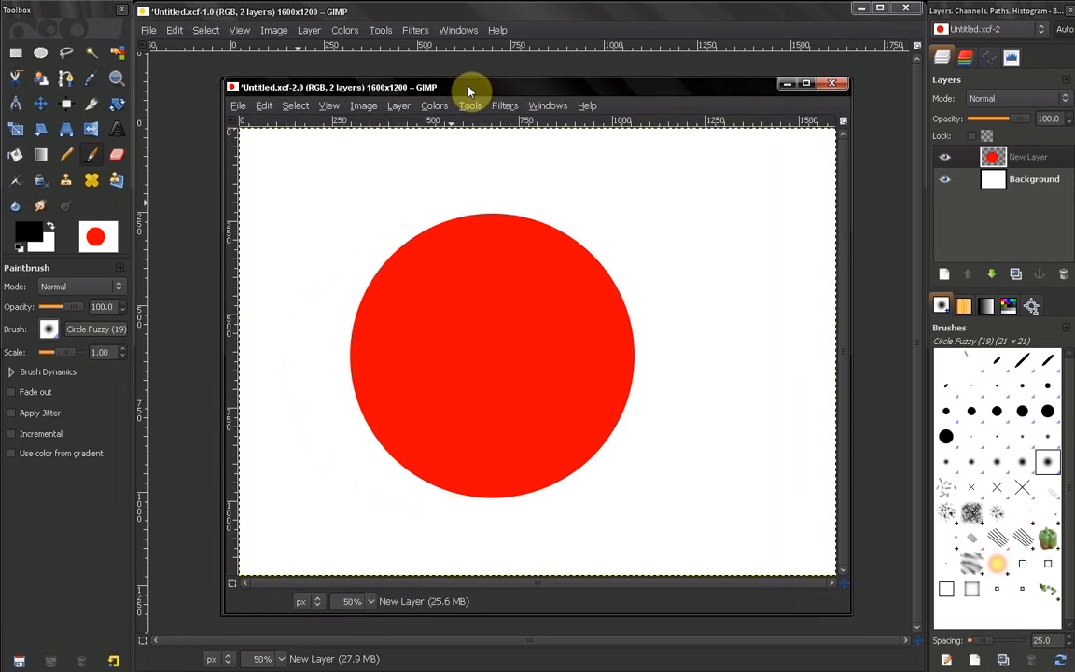
- Drag the Untitled-2 red circle image window to reposition it in front
drag(468, 86, 461, 105)
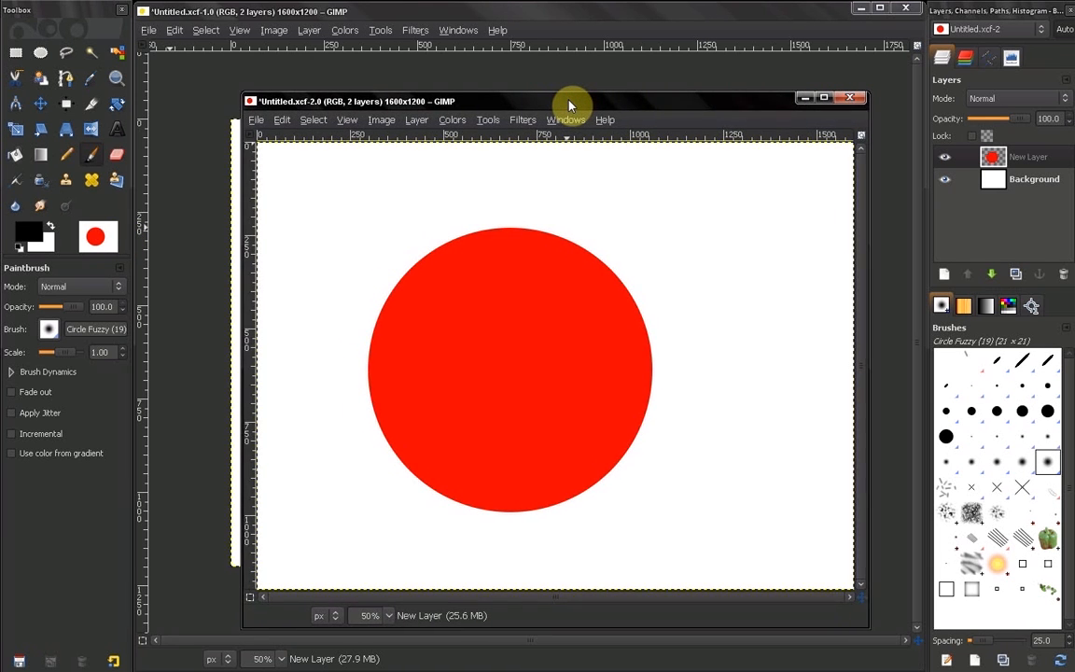
drag(569, 100, 563, 103)
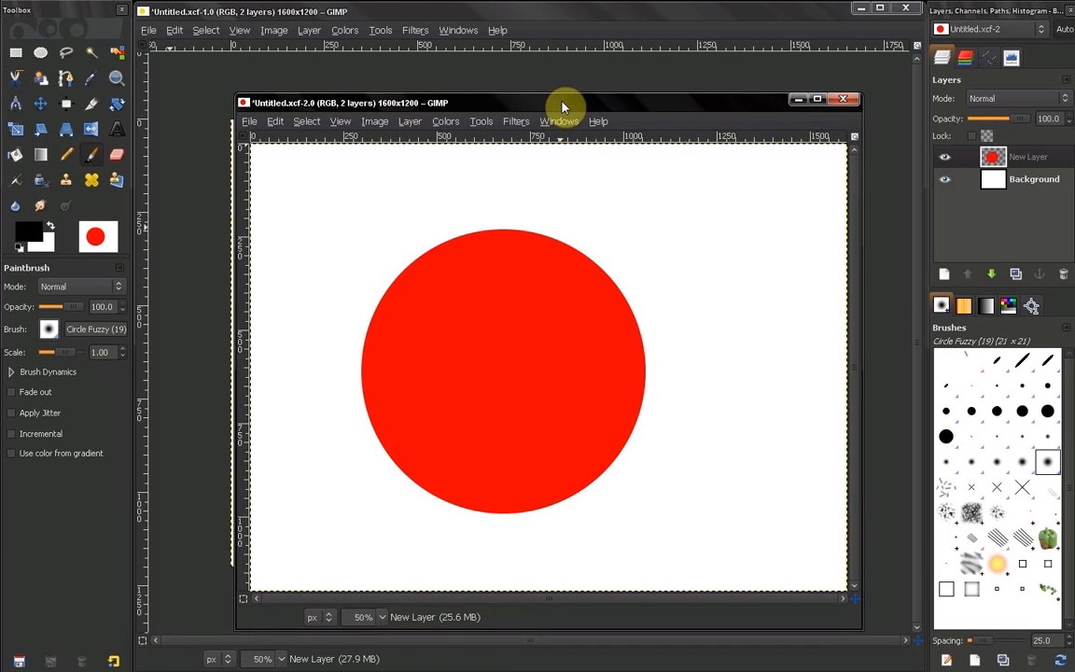
- Return to Edit > Preferences > Toolbox and switch 'Show active image' on, then off
click(173, 29)
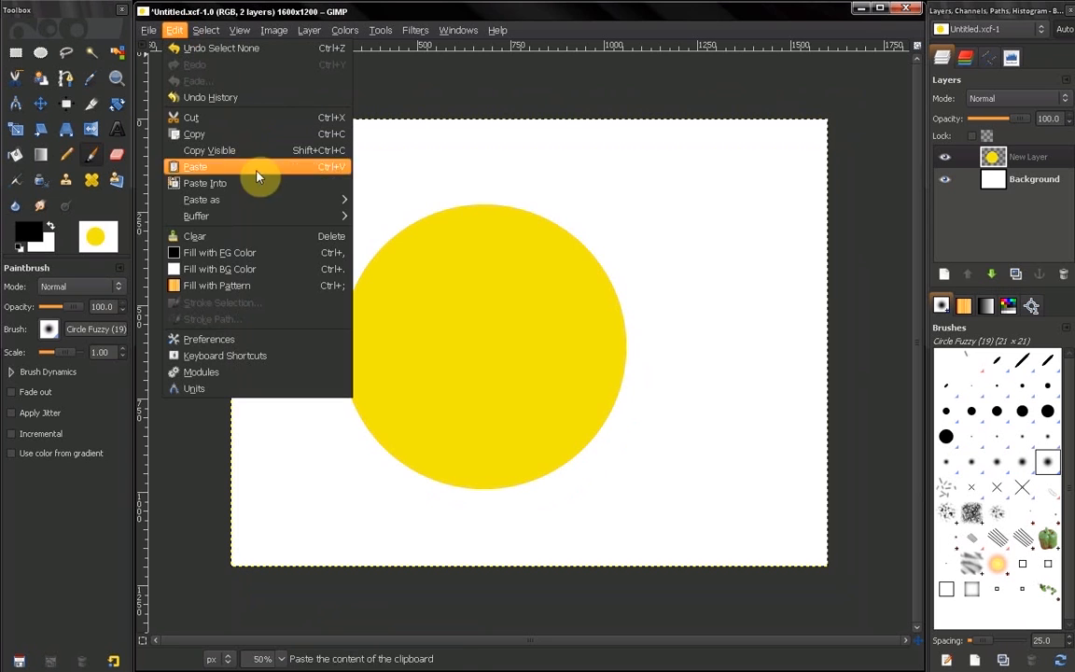
mouse_move(224, 339)
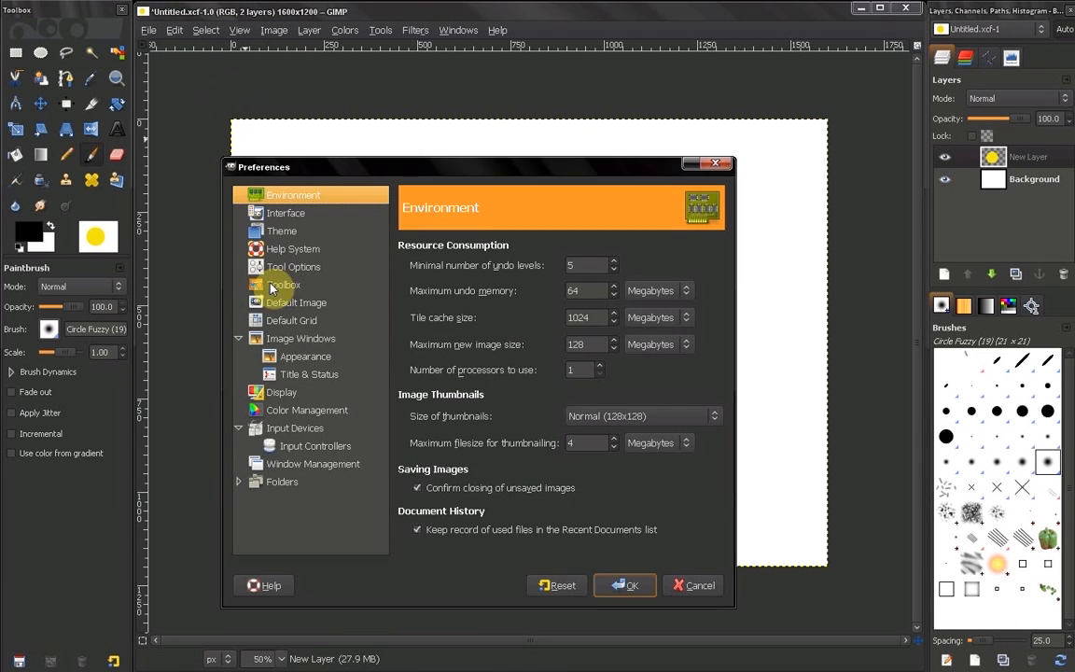
click(282, 284)
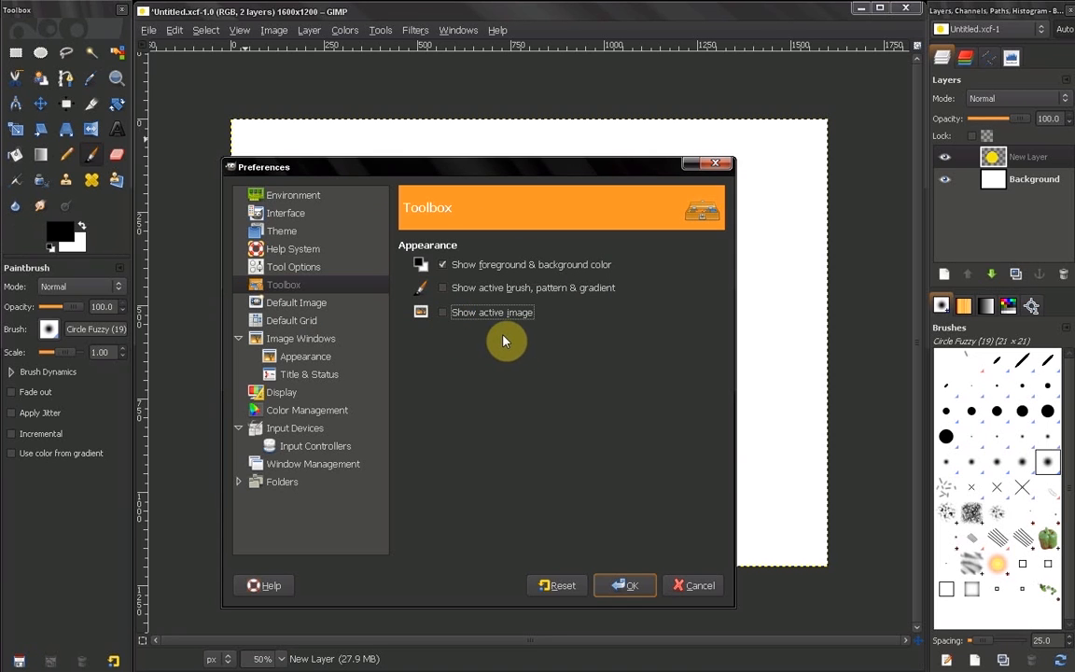
mouse_move(455, 342)
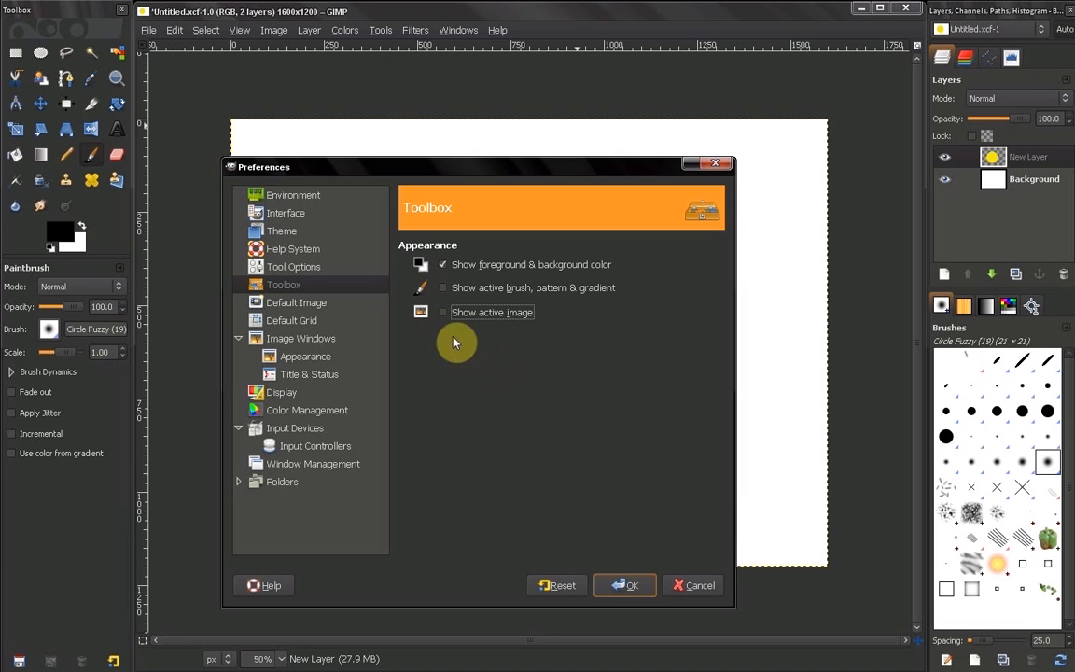
click(443, 312)
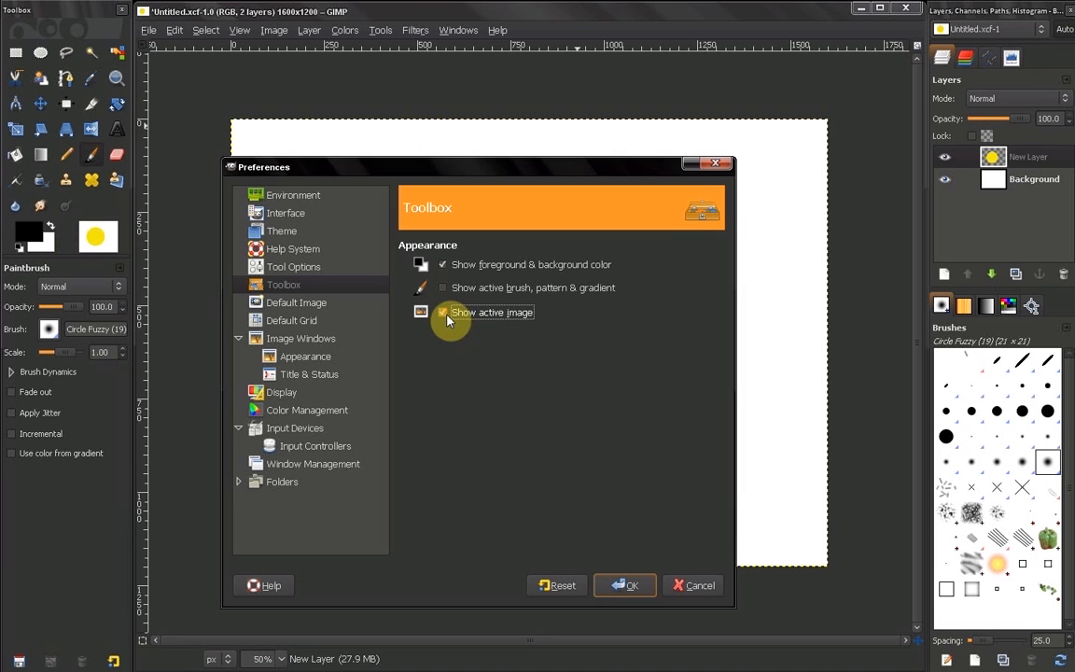
click(443, 311)
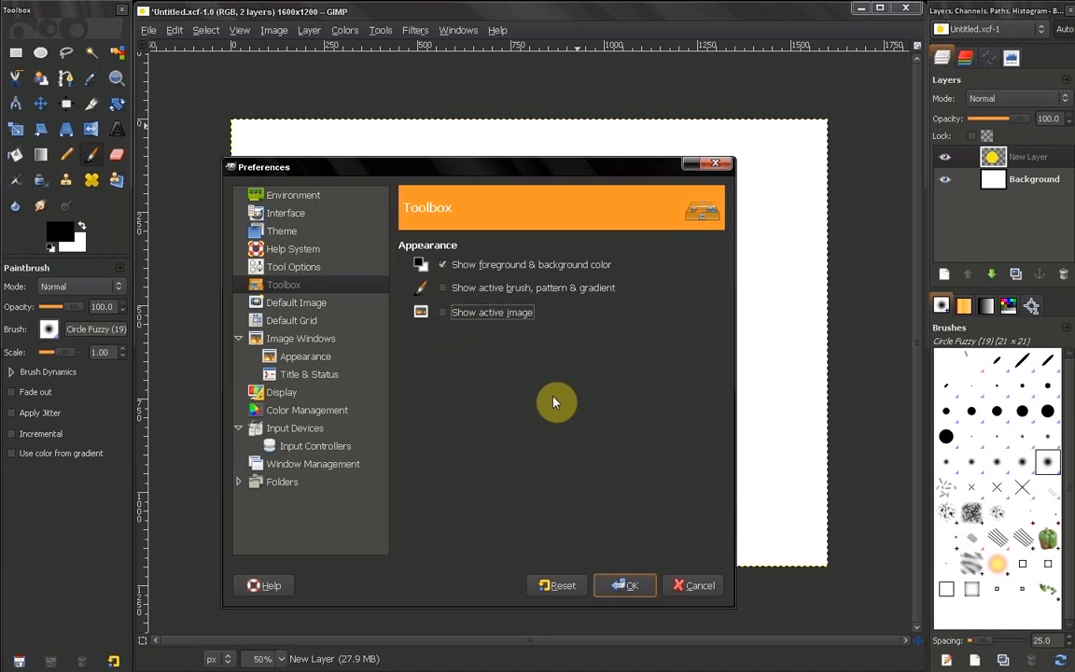